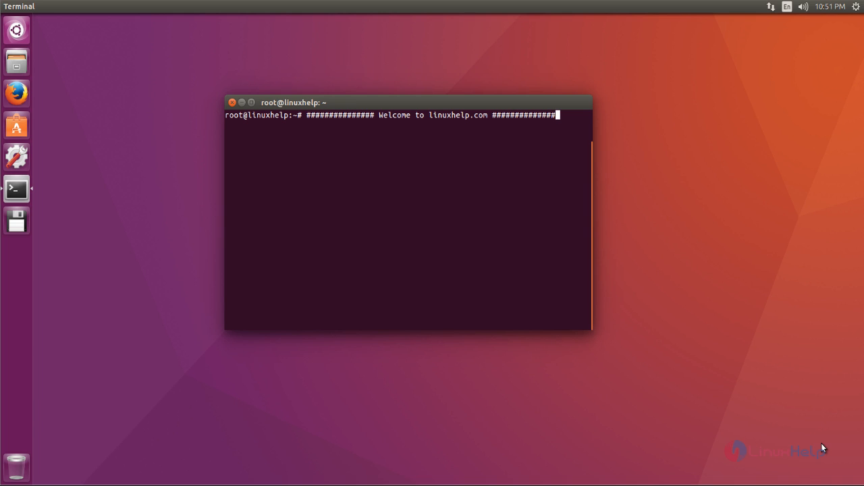
- Run 'ip link' to list the loopback and ens33 network interfaces
type("ip link")
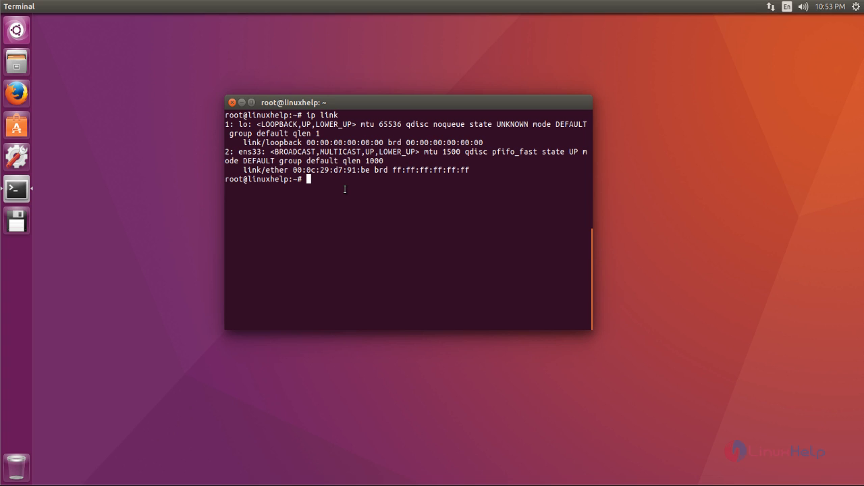
- Install bridge-utils with apt-get, then enter 'brctl addbr br0' to create the bridge
type("apt-get install bridge-utils")
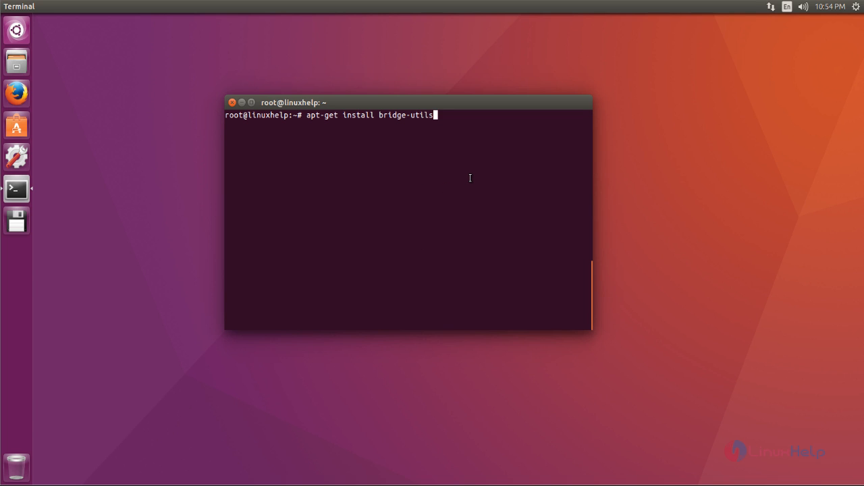
mouse_move(444, 157)
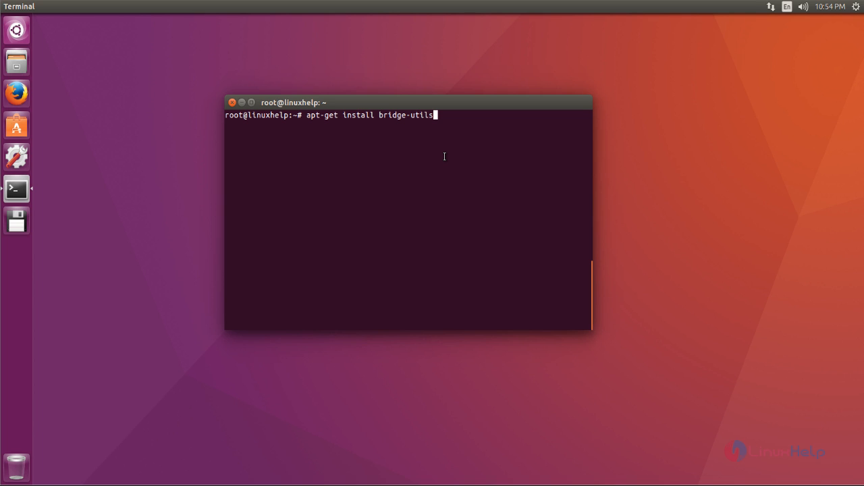
key("Return")
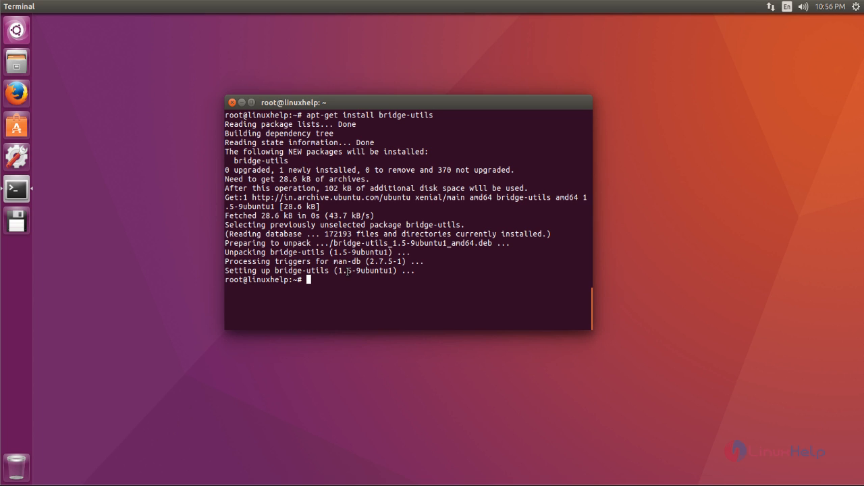
type("brctl addbr br0")
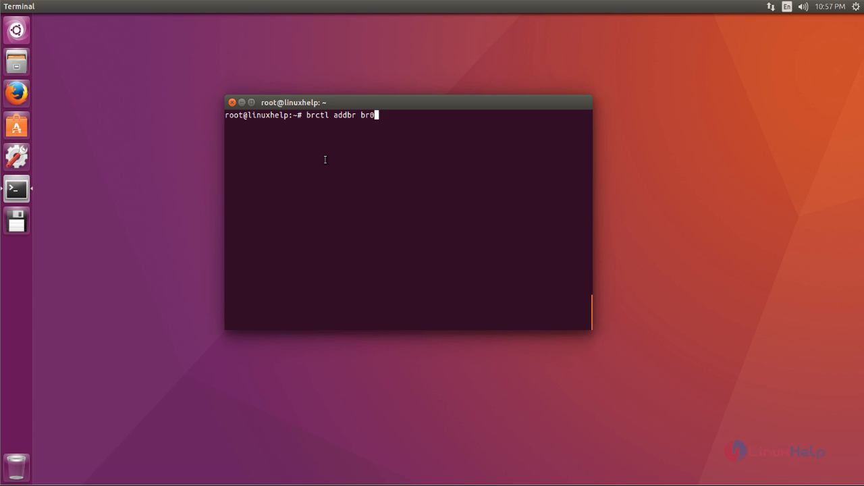
- Attach ens33 to br0 with 'brctl addif', then start nano on /etc/network/interfaces
type("brctl addif br0 ens33")
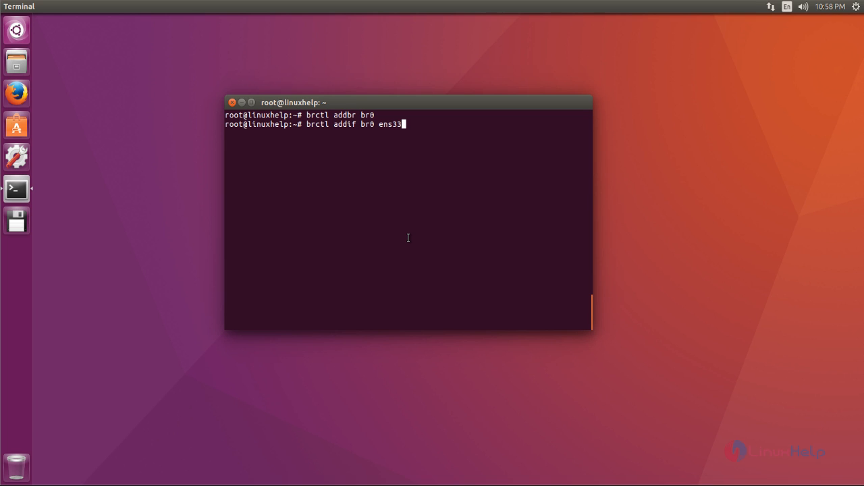
mouse_move(324, 197)
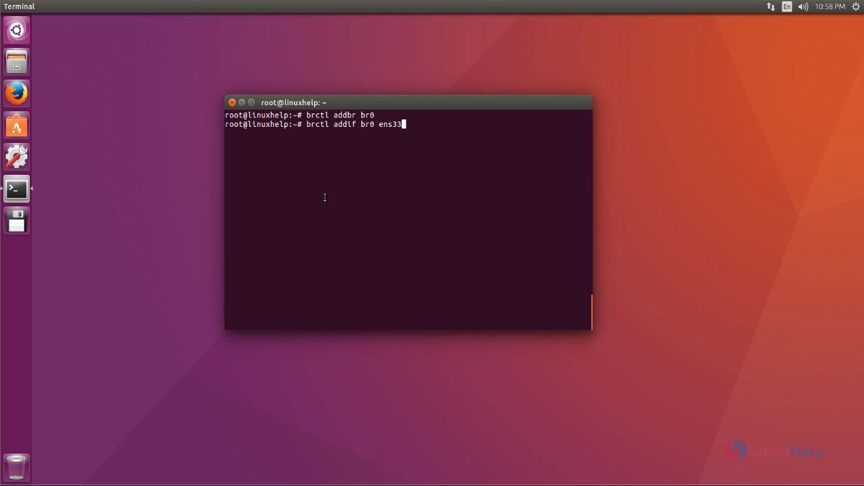
mouse_move(370, 142)
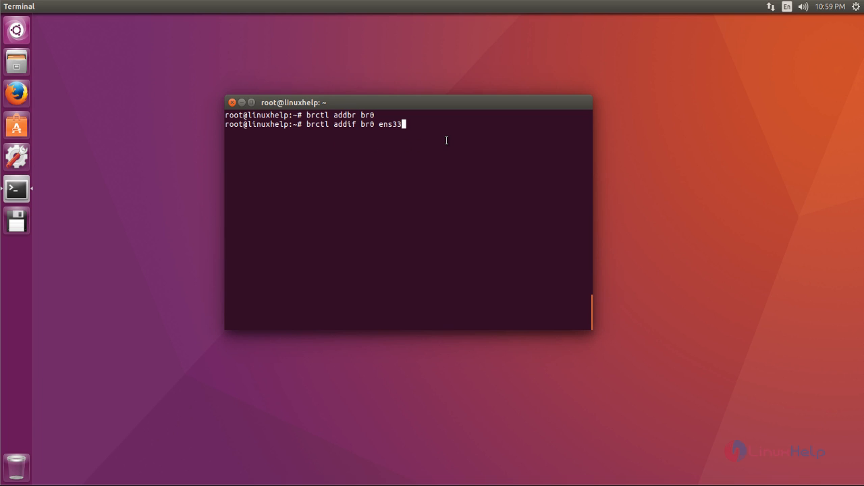
type("nano /etc/network/interfaces")
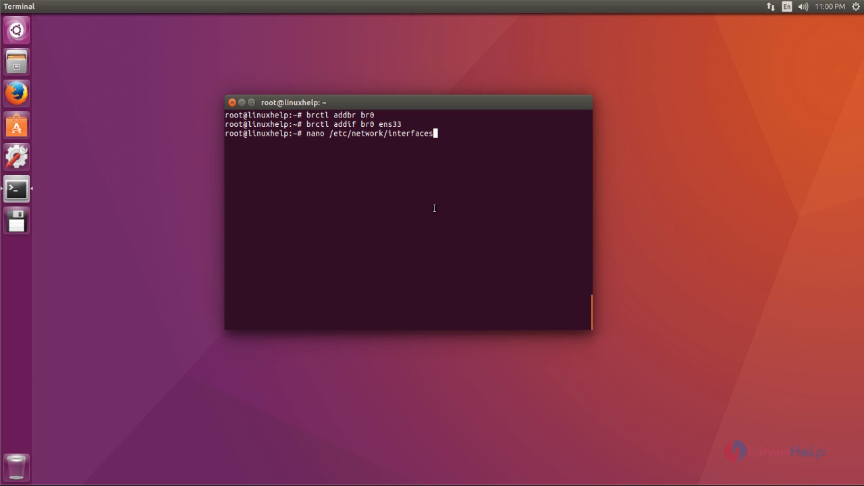
mouse_move(419, 146)
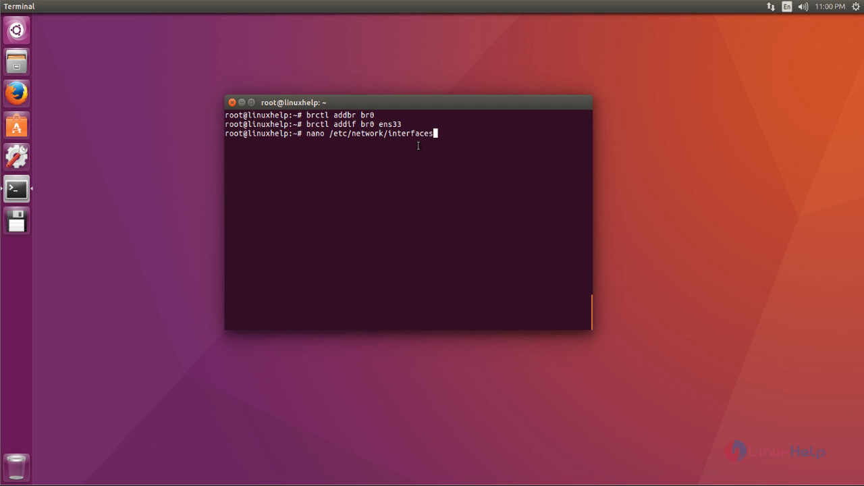
mouse_move(495, 137)
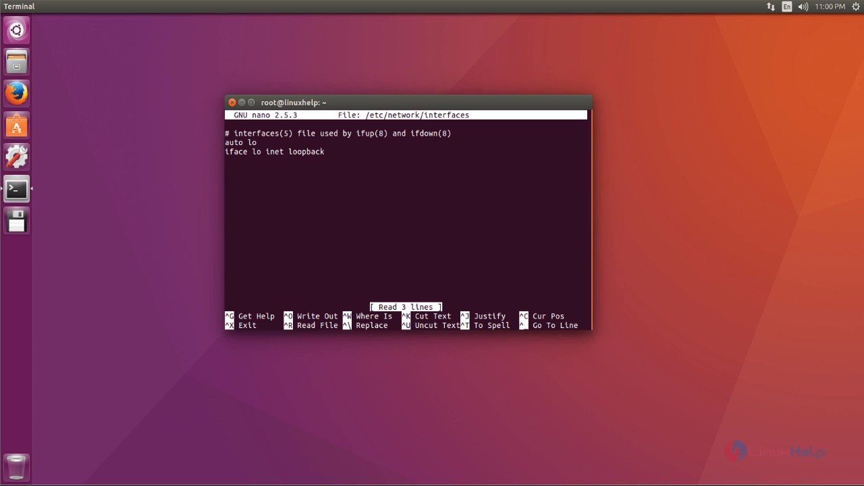
- Add the static br0 block (bridge_ports ens33, 192.168.7.124/255.255.255.0, gateway 192.168.7.1) and exit nano
key("Enter")
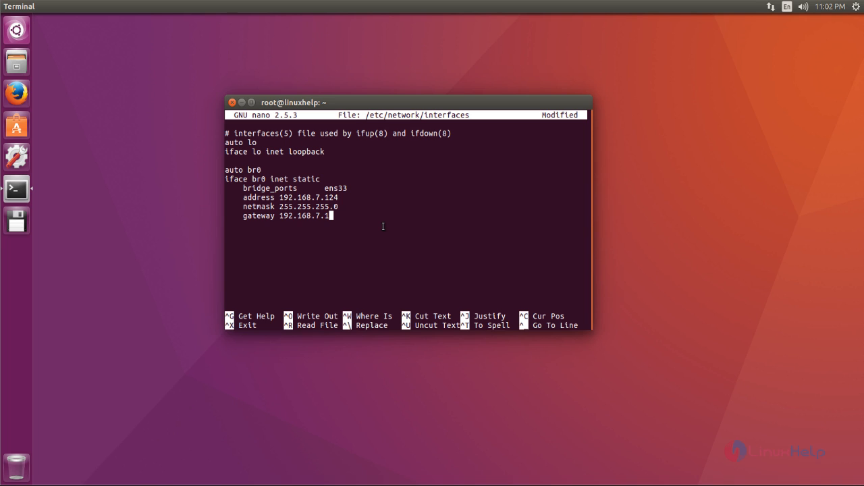
key("ctrl+x")
type("ip a")
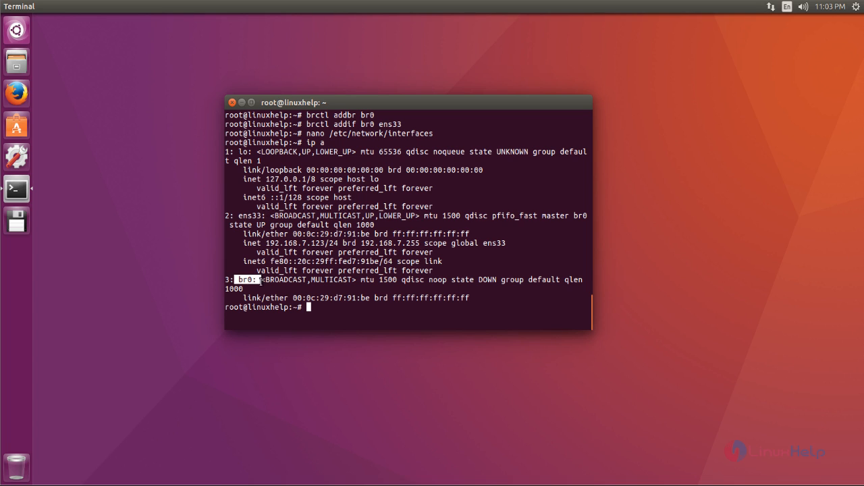
mouse_move(465, 283)
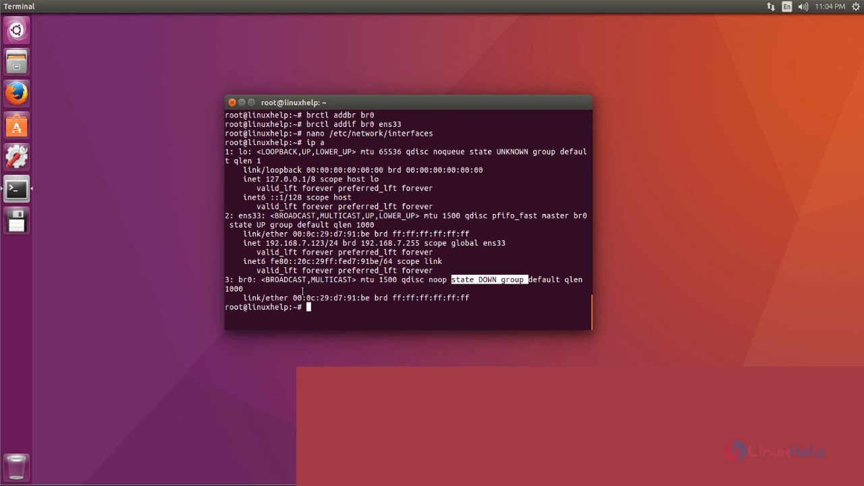
- Restart networking via /etc/init.d/networking and set the br0 link up
type("/etc/init.d/networking restart")
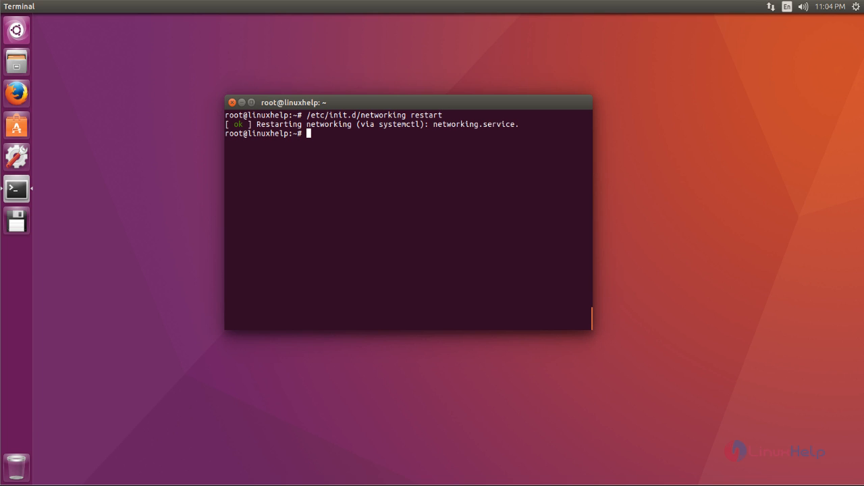
type("ip link set dev br0 up")
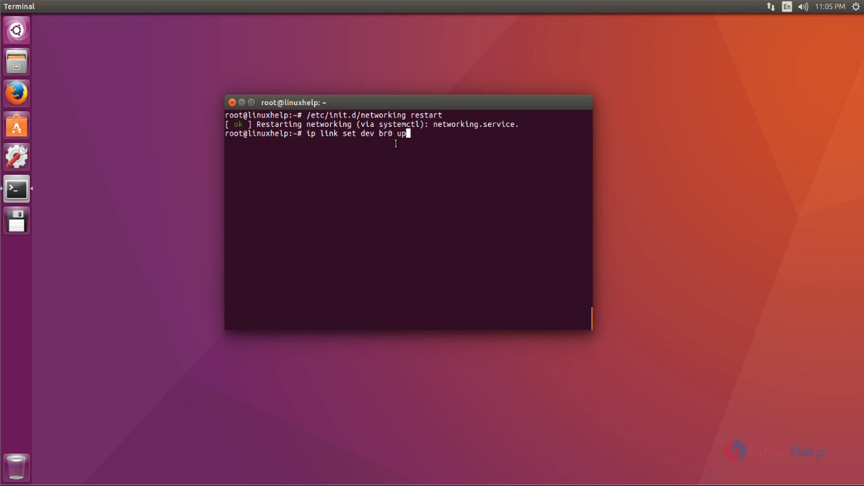
mouse_move(424, 151)
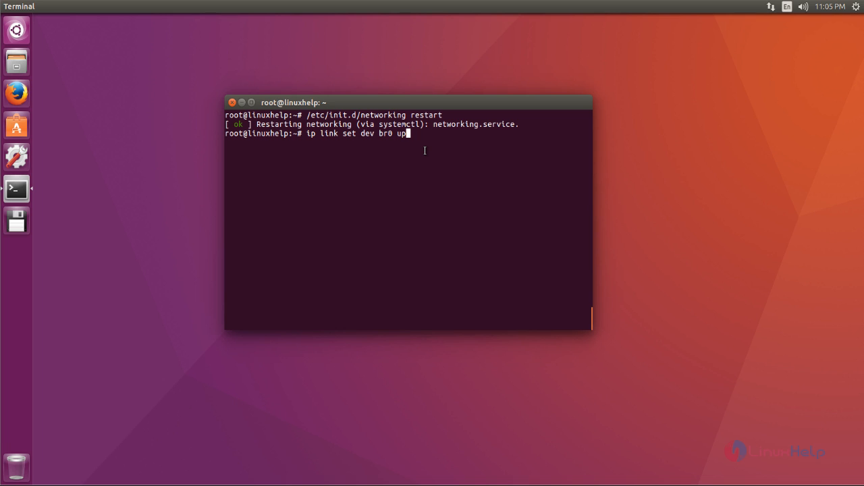
mouse_move(421, 157)
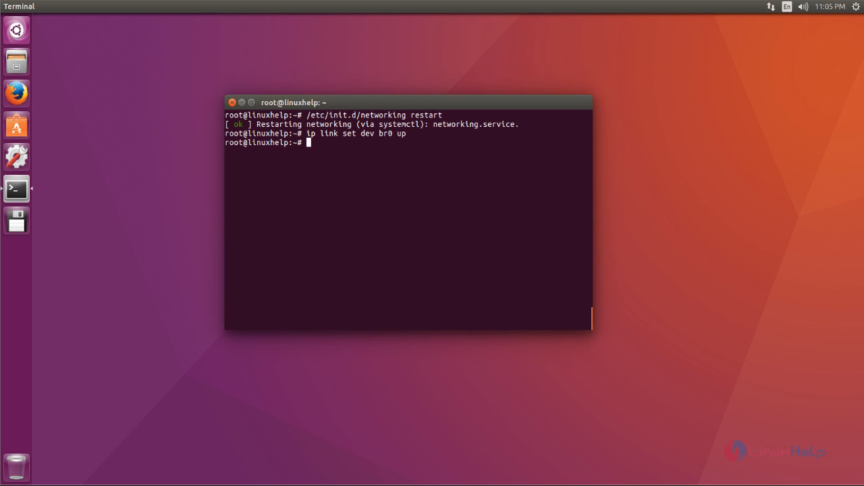
- Run 'ip a' and highlight ens33, confirming br0 is UP at 192.168.7.124
type("ip a")
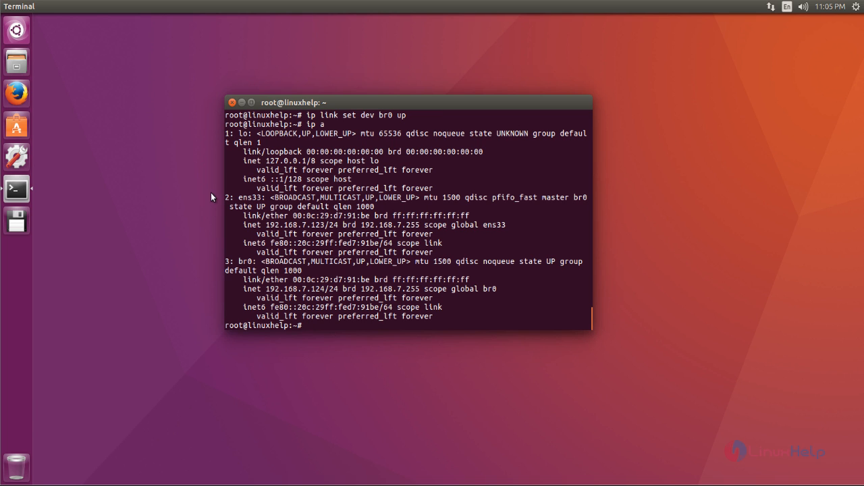
double_click(258, 197)
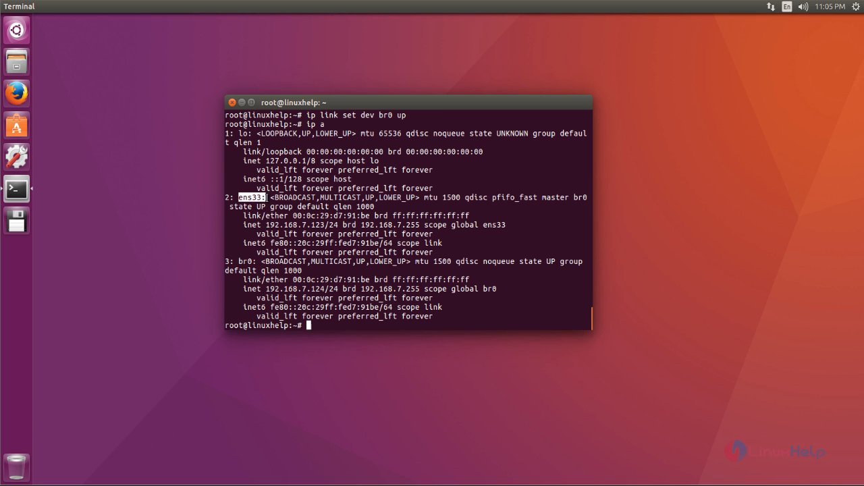